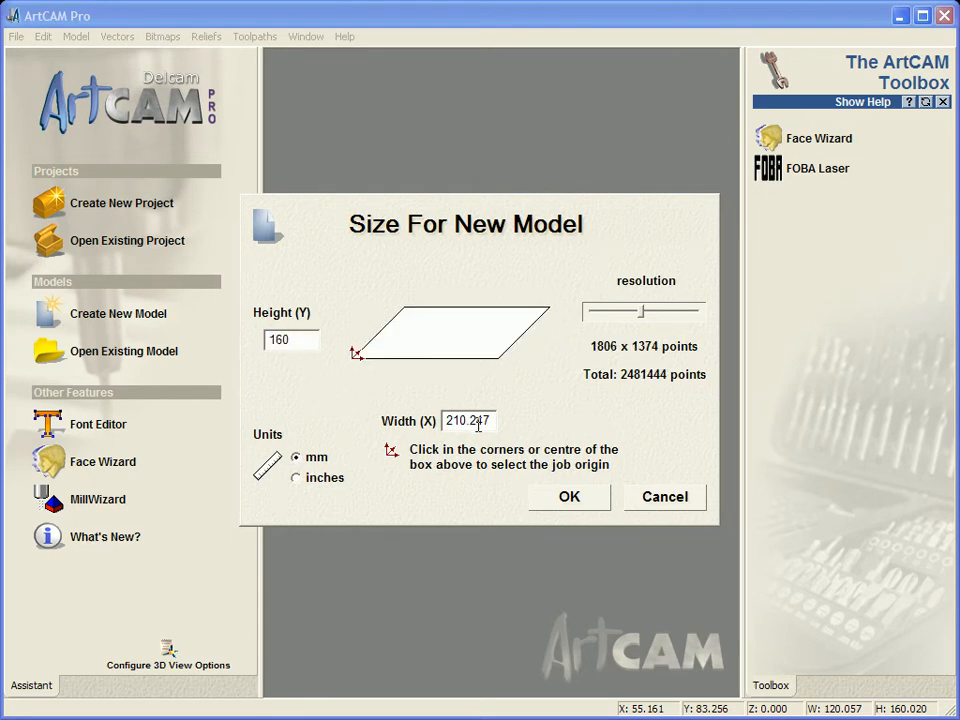
- Create the new model at 120 × 160 mm for the Children's 1st Cookbook plaque artwork
text(120.0)
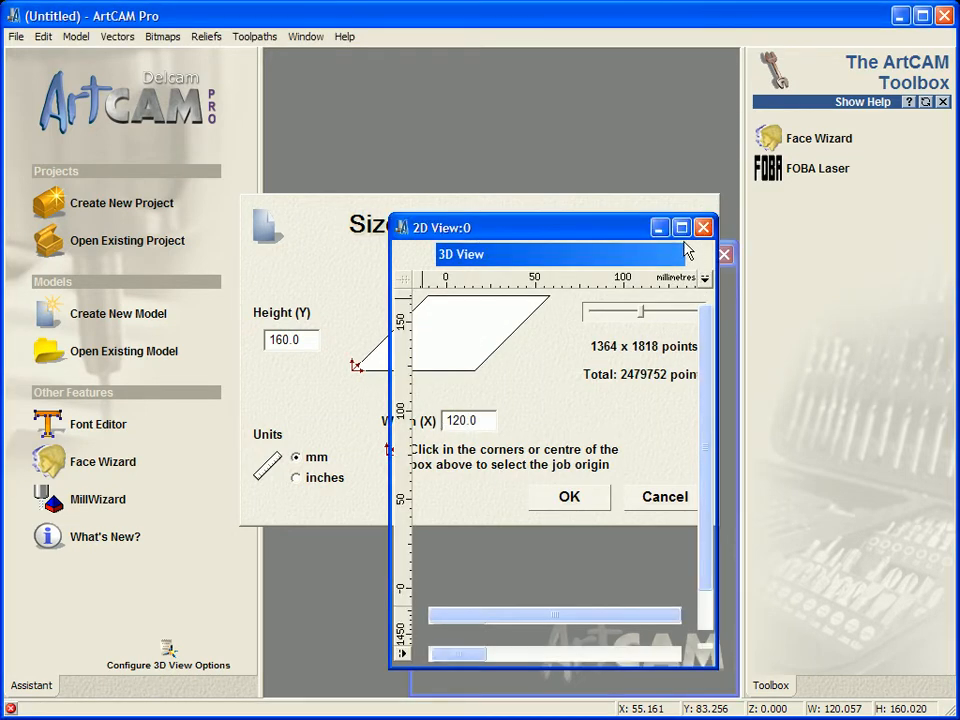
click(568, 496)
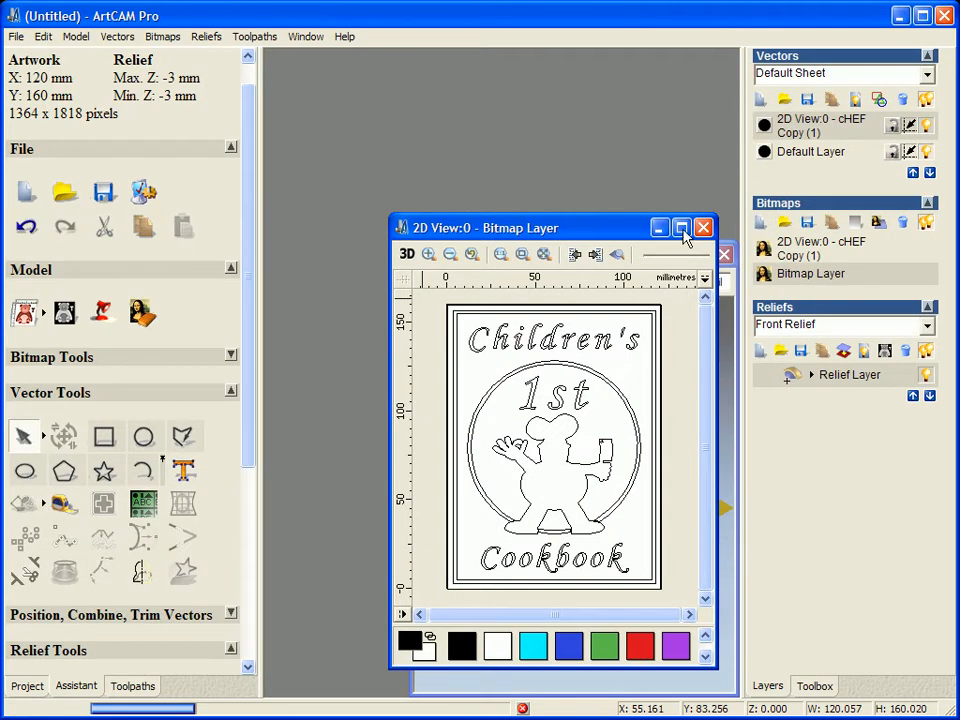
- Maximize the 2D view and select all the plaque's lettering, chef and border vectors
click(682, 228)
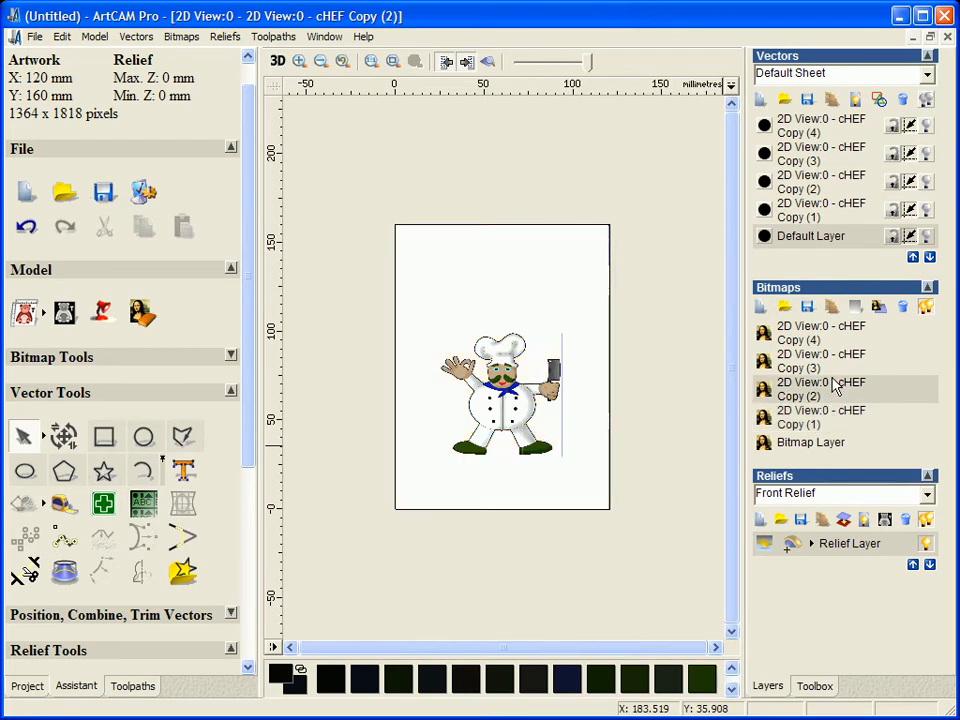
mouse_move(828, 368)
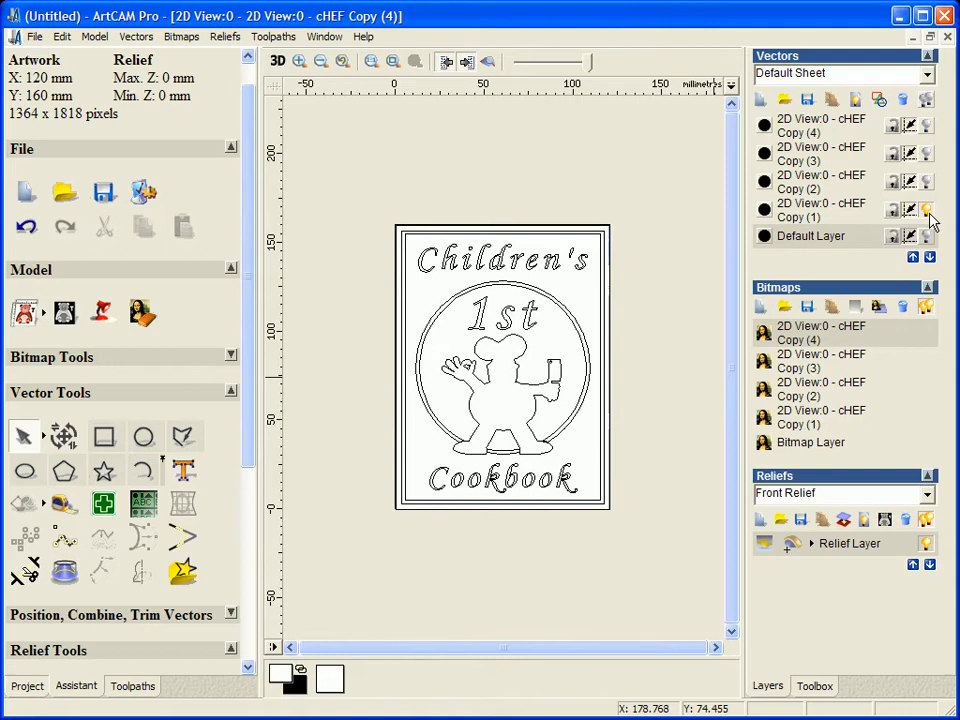
click(926, 210)
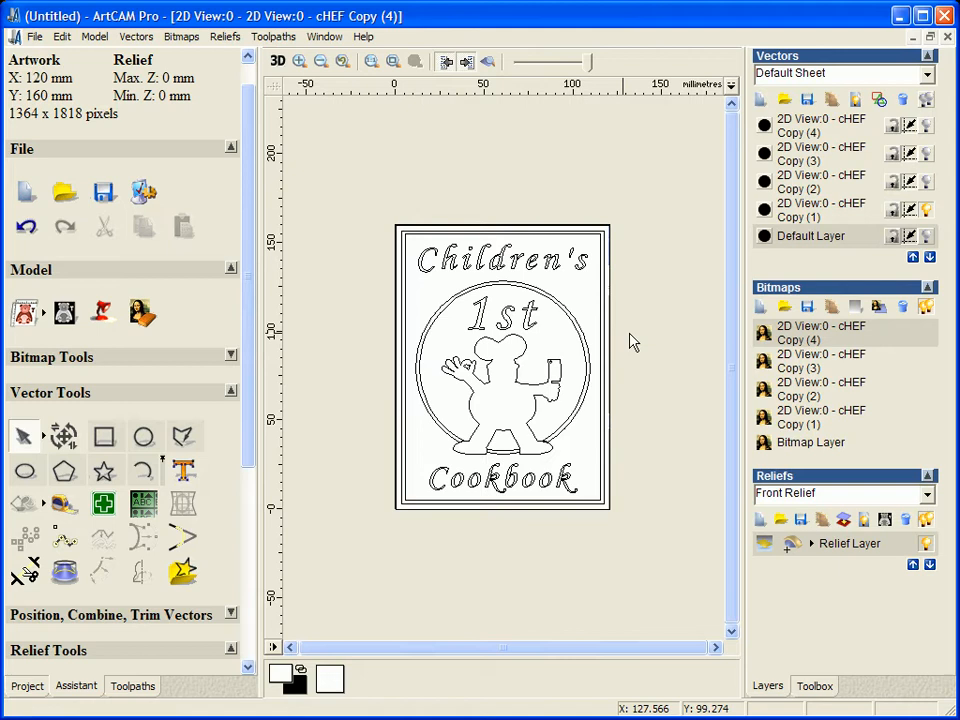
mouse_move(486, 468)
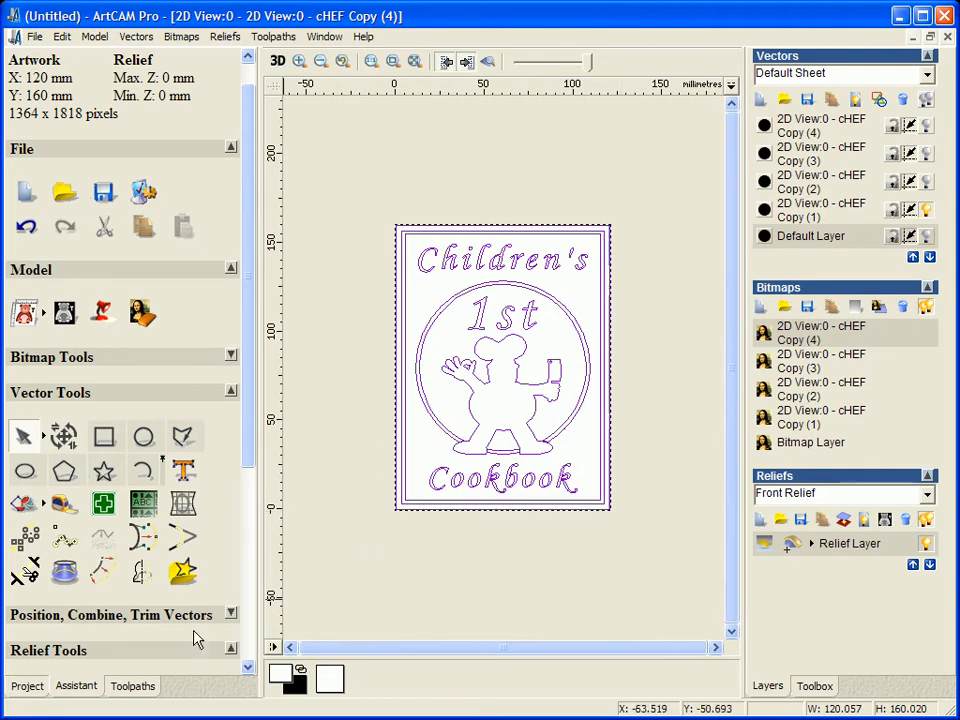
- Start a Smart Engraving toolpath with a finish depth of 1 for the selected vectors
click(132, 686)
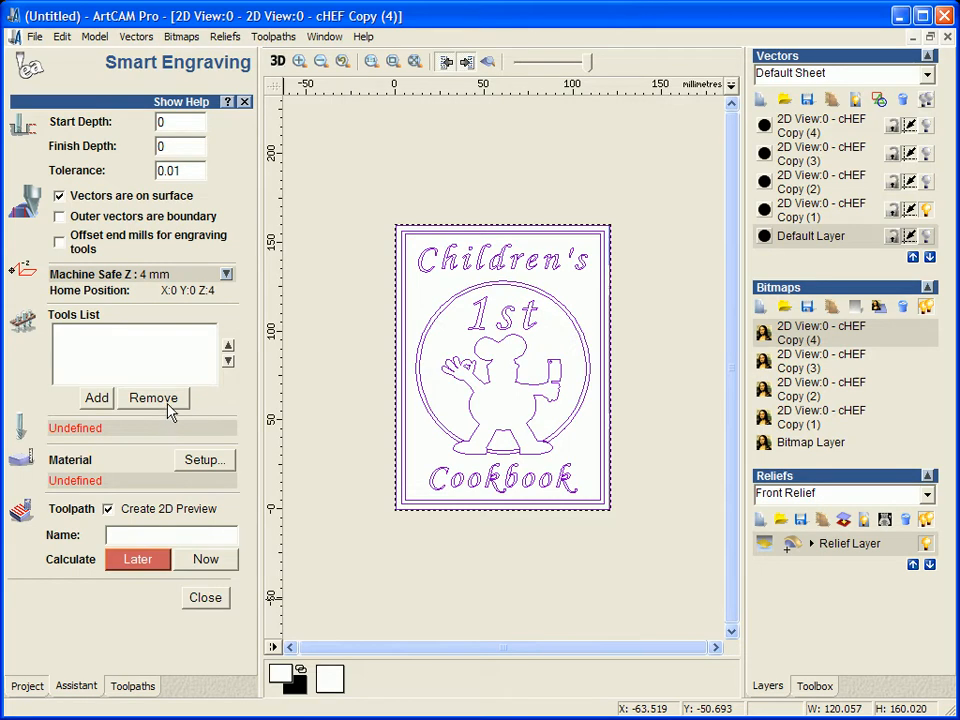
click(180, 144)
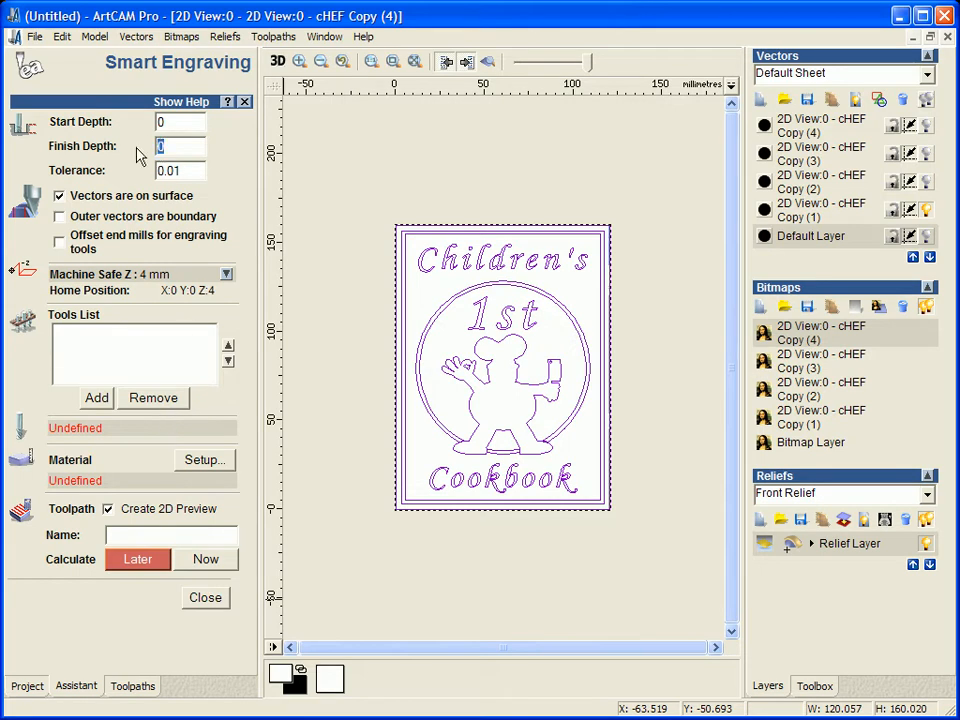
text(1)
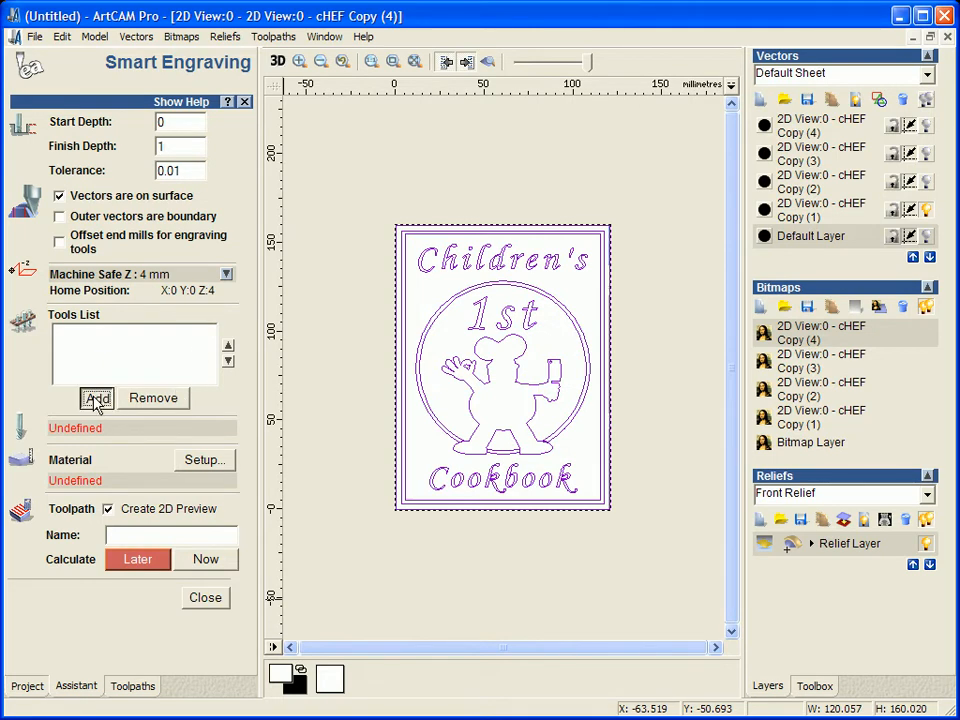
- Add the 6 mm and 1.5 mm end mills to the Smart Engraving tools list
click(96, 398)
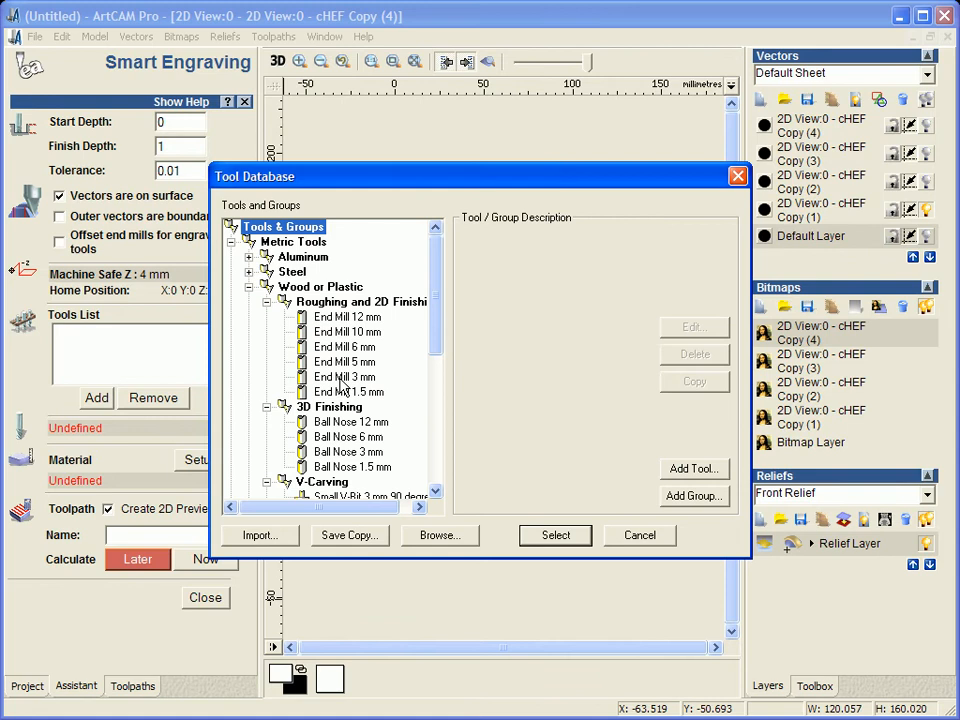
click(344, 346)
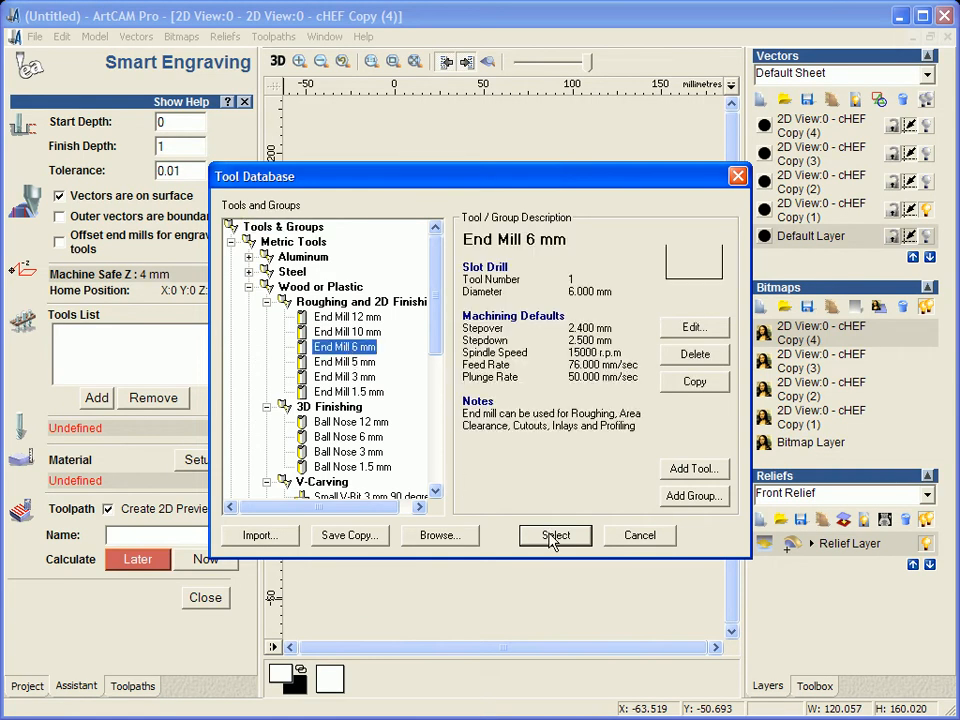
click(556, 536)
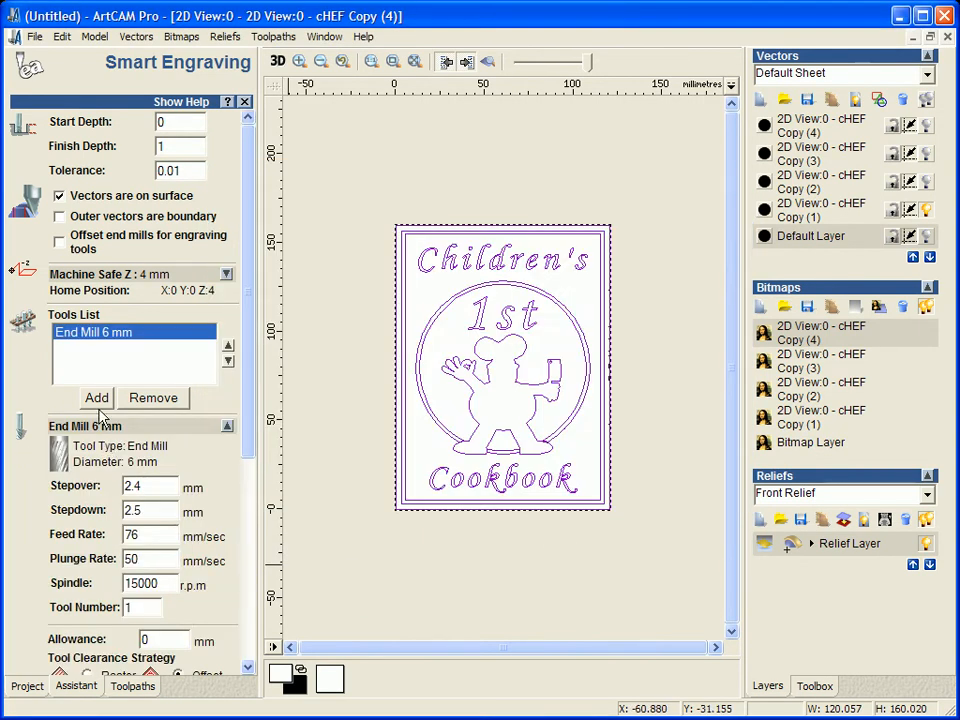
click(96, 396)
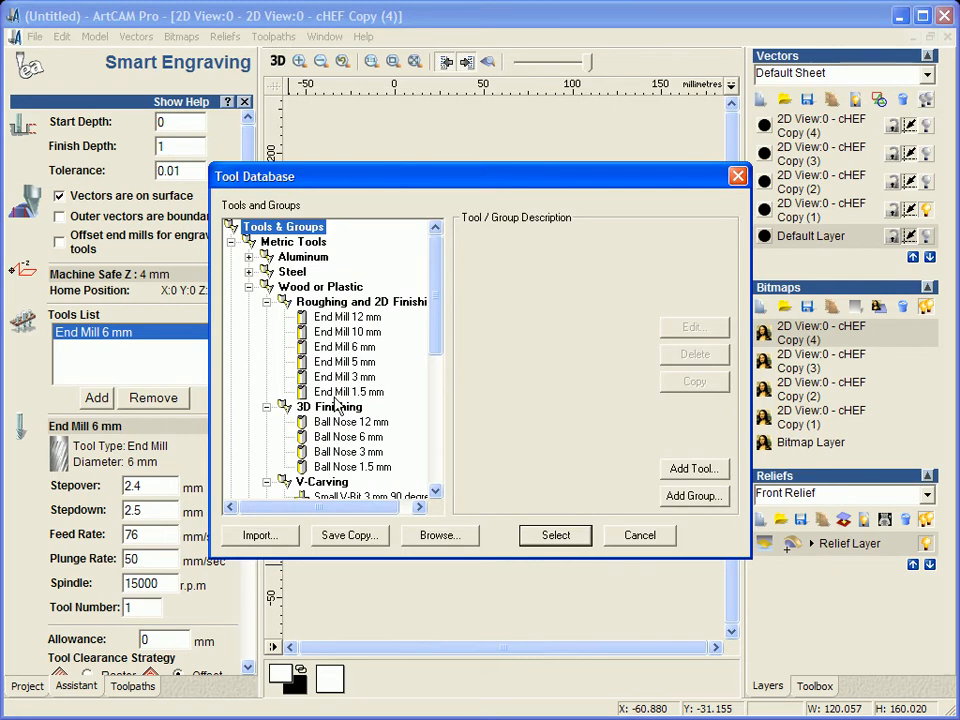
click(348, 390)
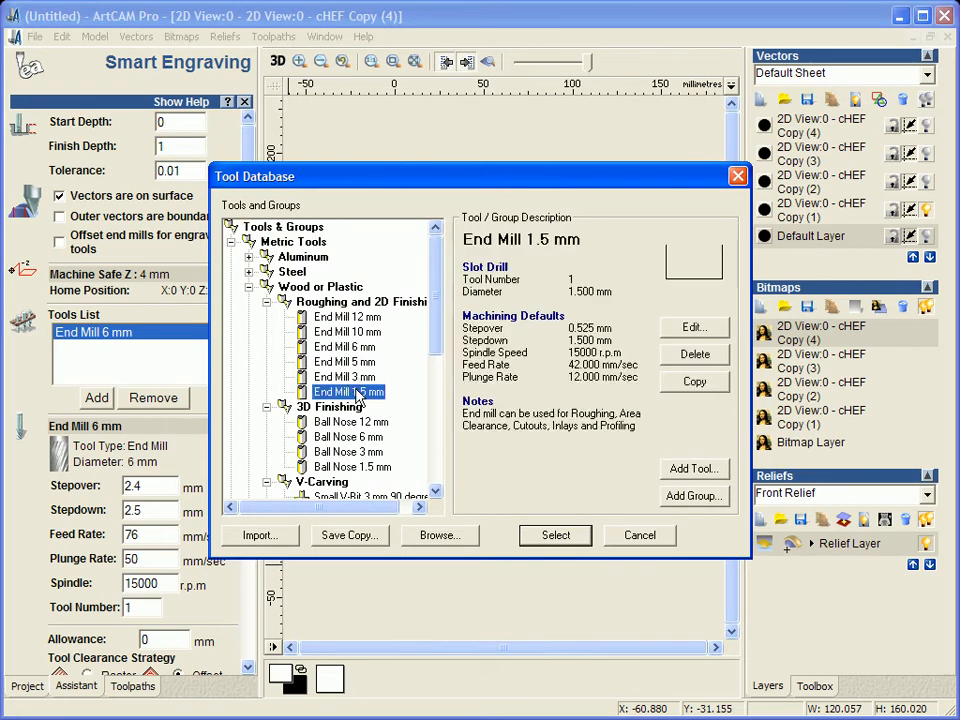
click(96, 396)
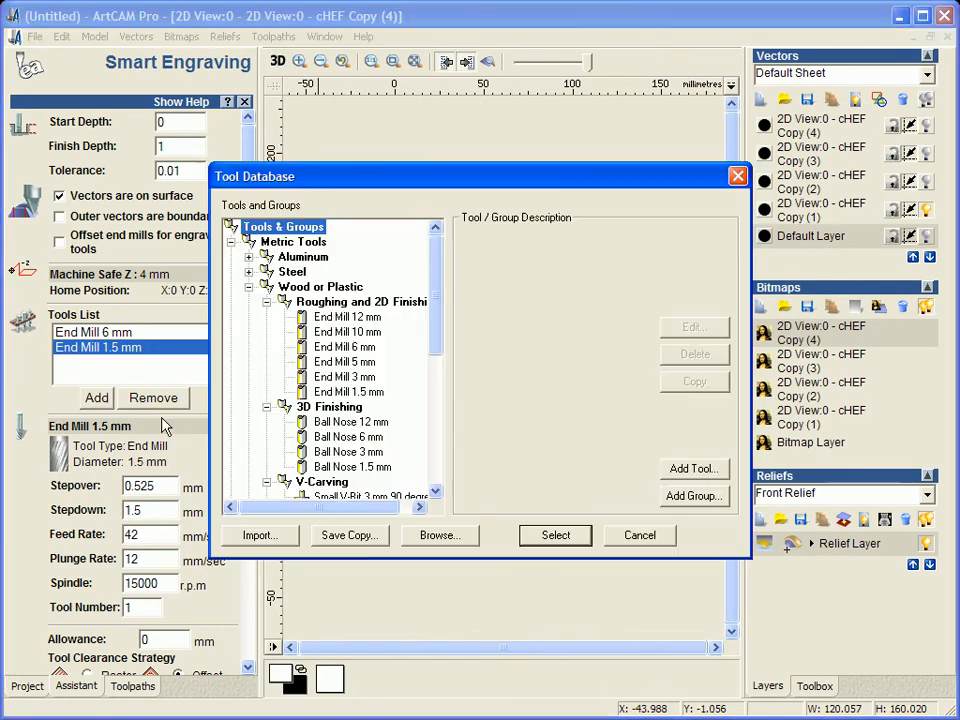
- Add the 0.13 Flat Conical (Green) and 0.01 Flat Conical (Yellow) tools to the list
scroll(down, 3)
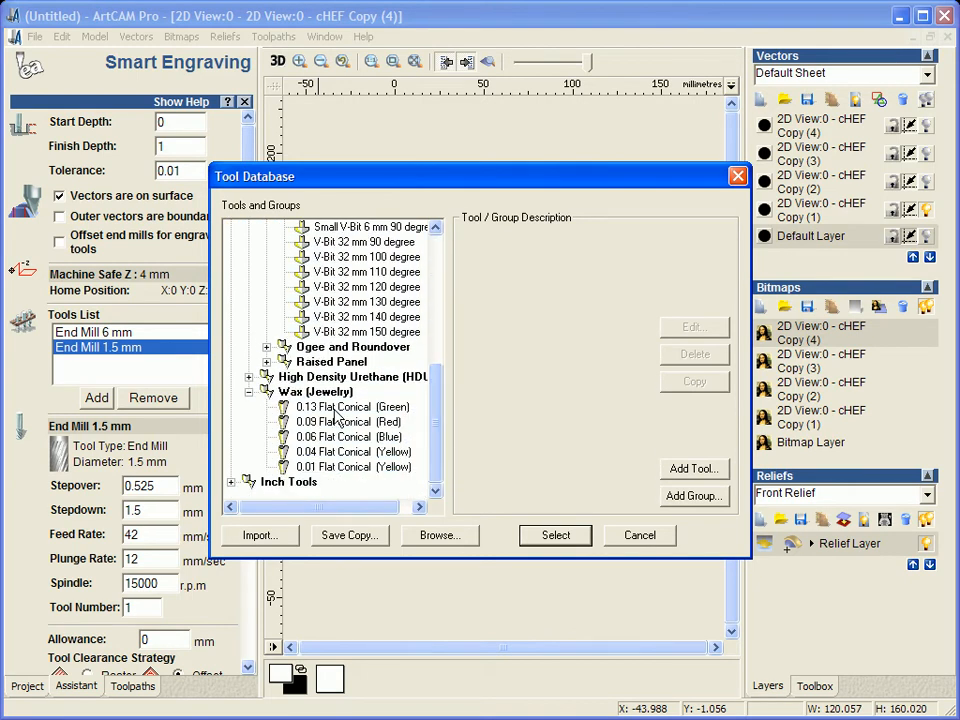
click(352, 408)
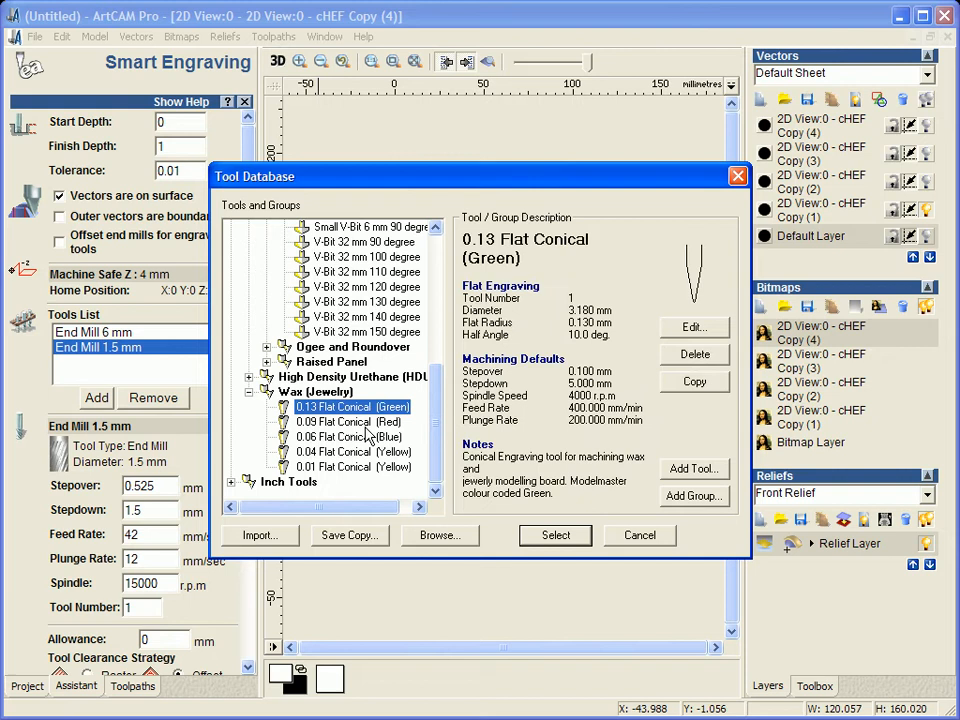
click(556, 536)
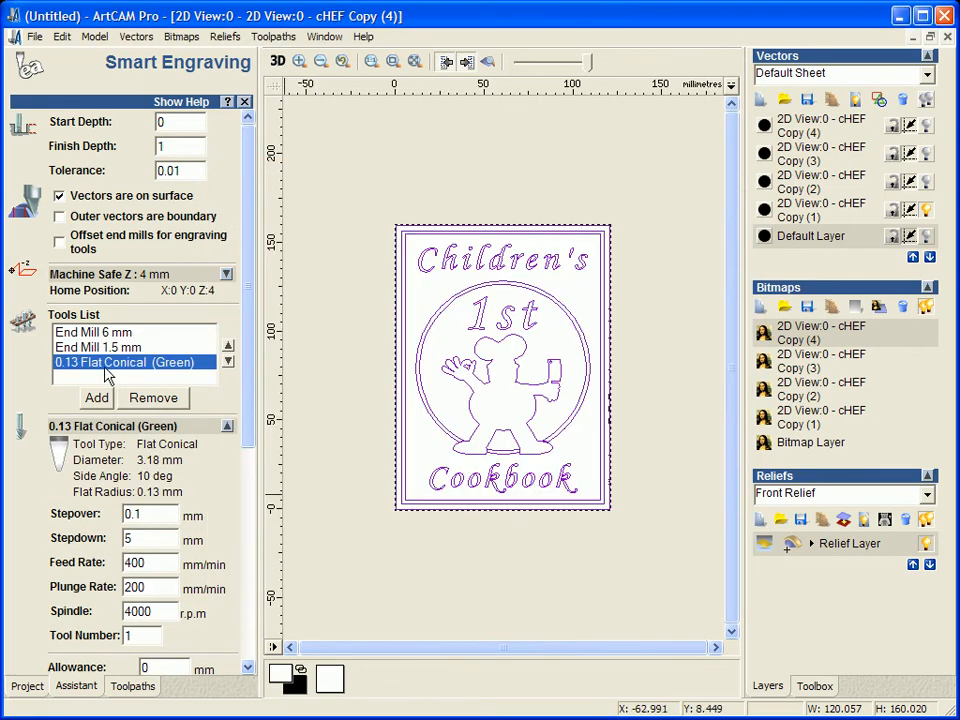
click(96, 398)
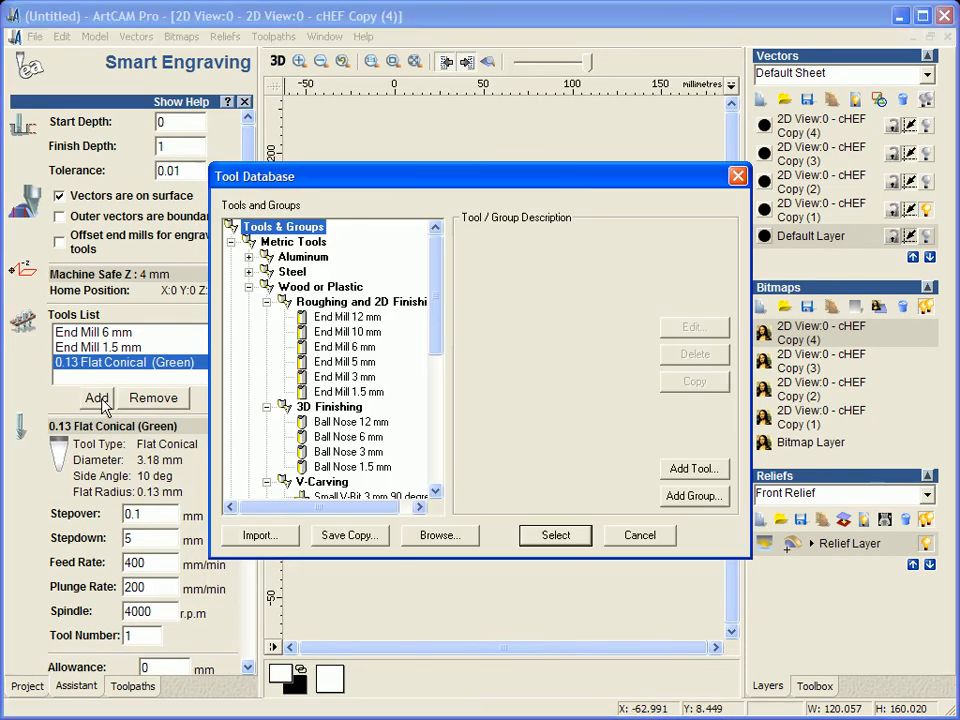
scroll(down, 3)
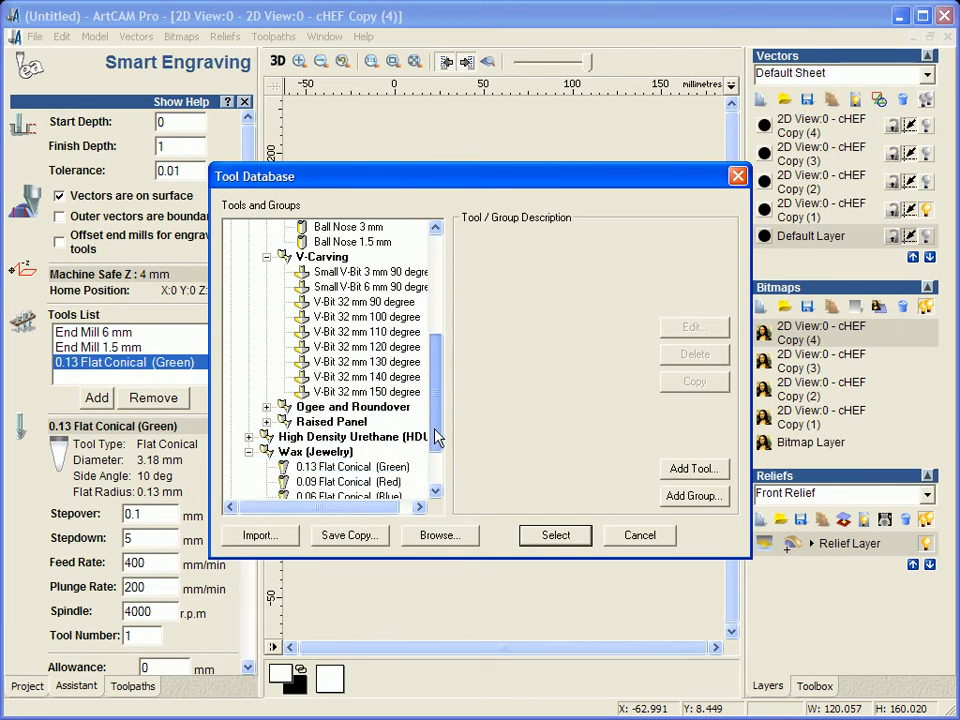
scroll(down, 3)
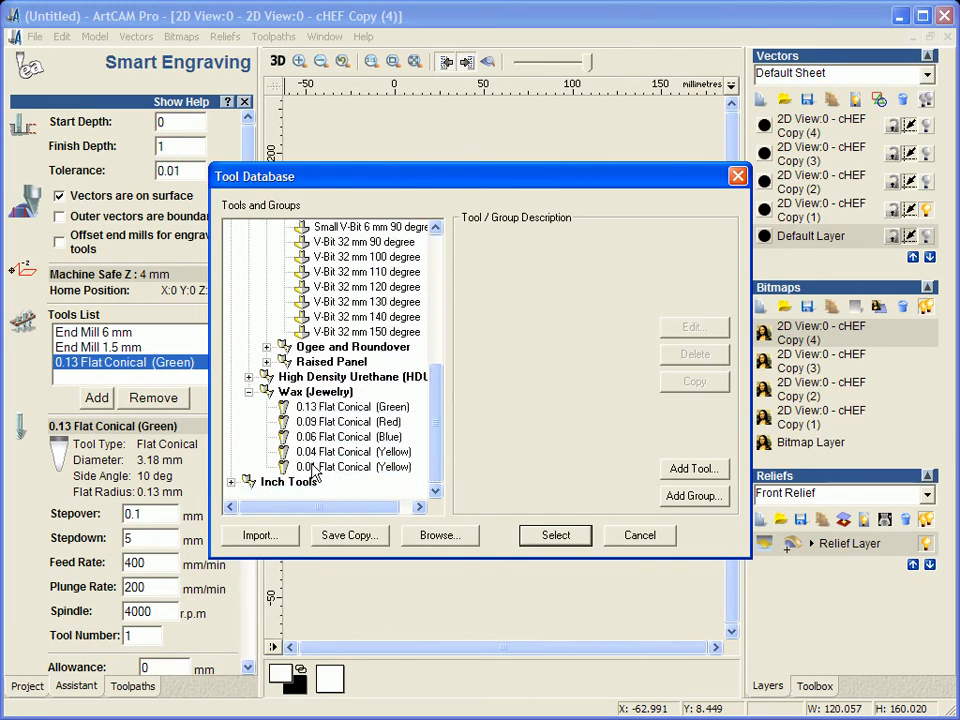
click(352, 468)
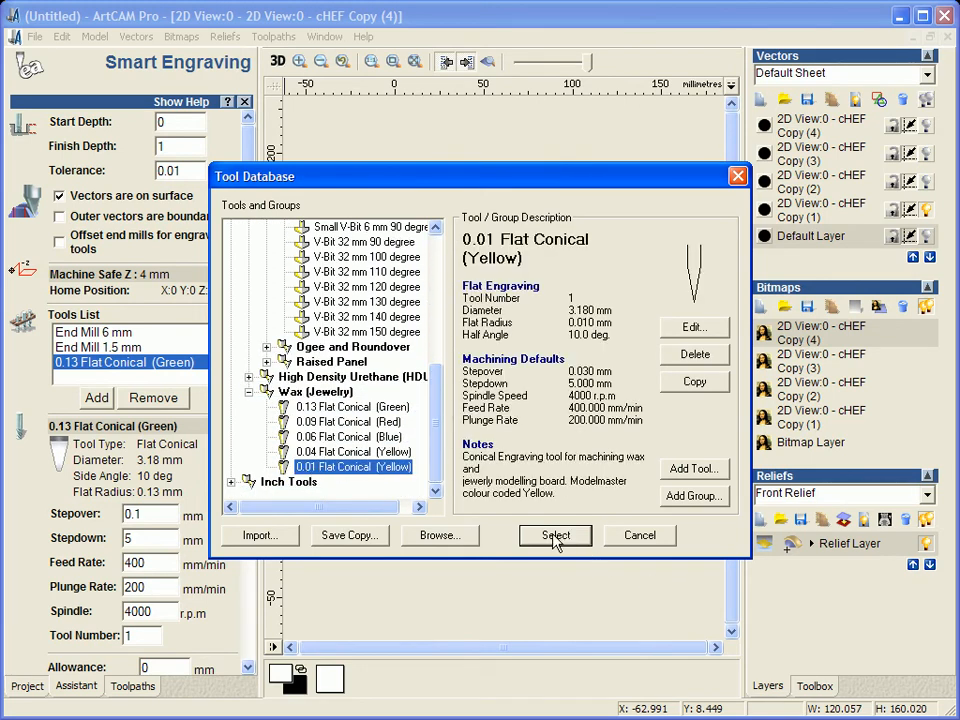
click(554, 536)
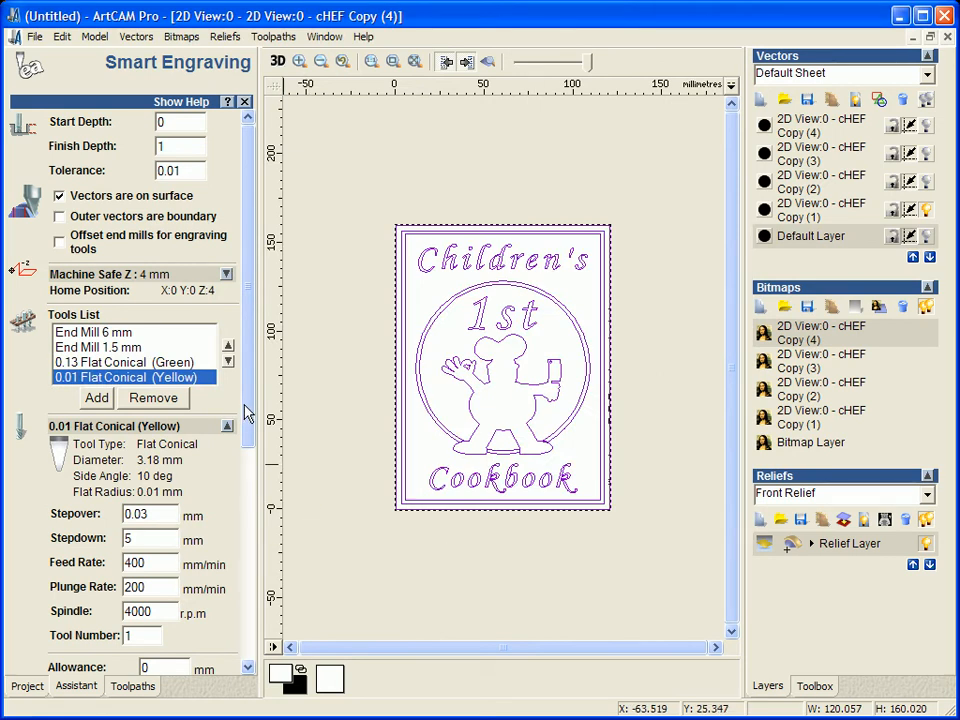
- Enable Do Corner Sharpening for the smart engraving toolpath
scroll(down, 3)
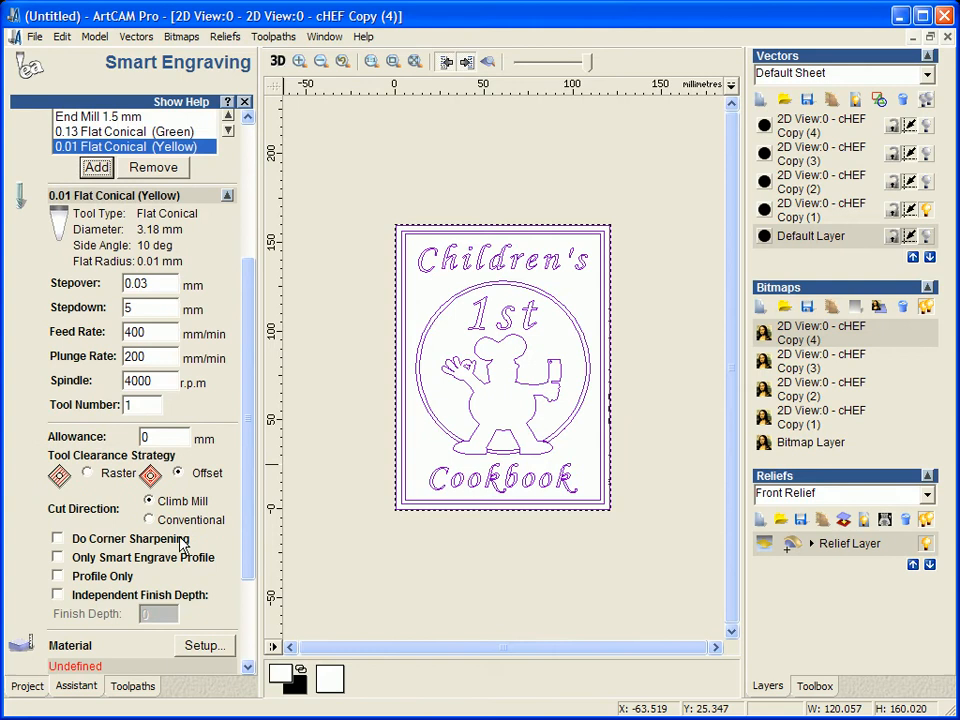
click(56, 538)
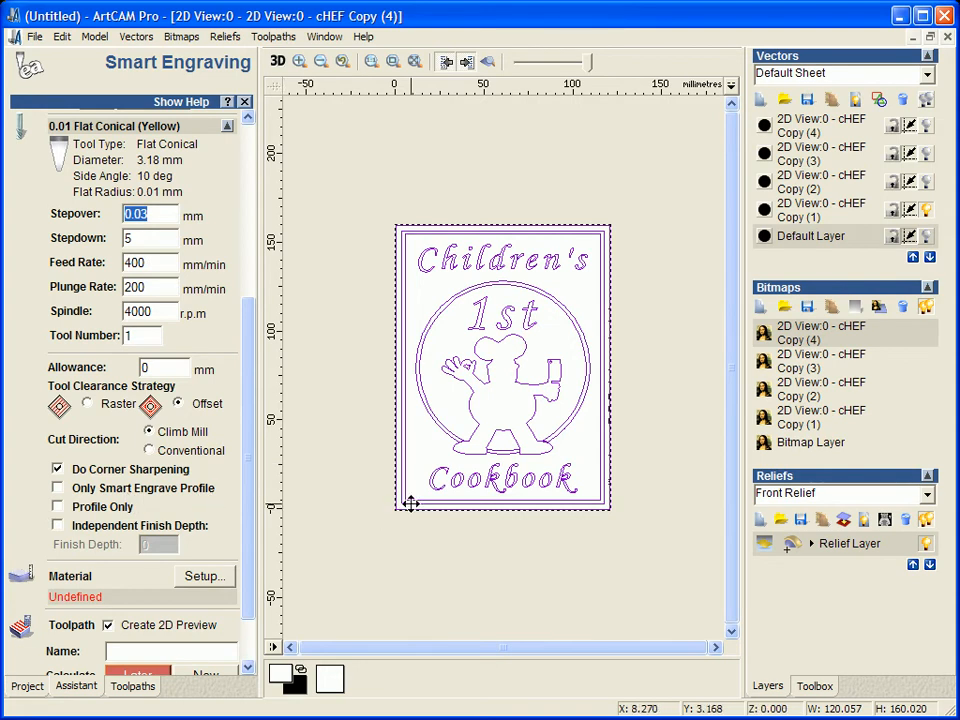
mouse_move(400, 230)
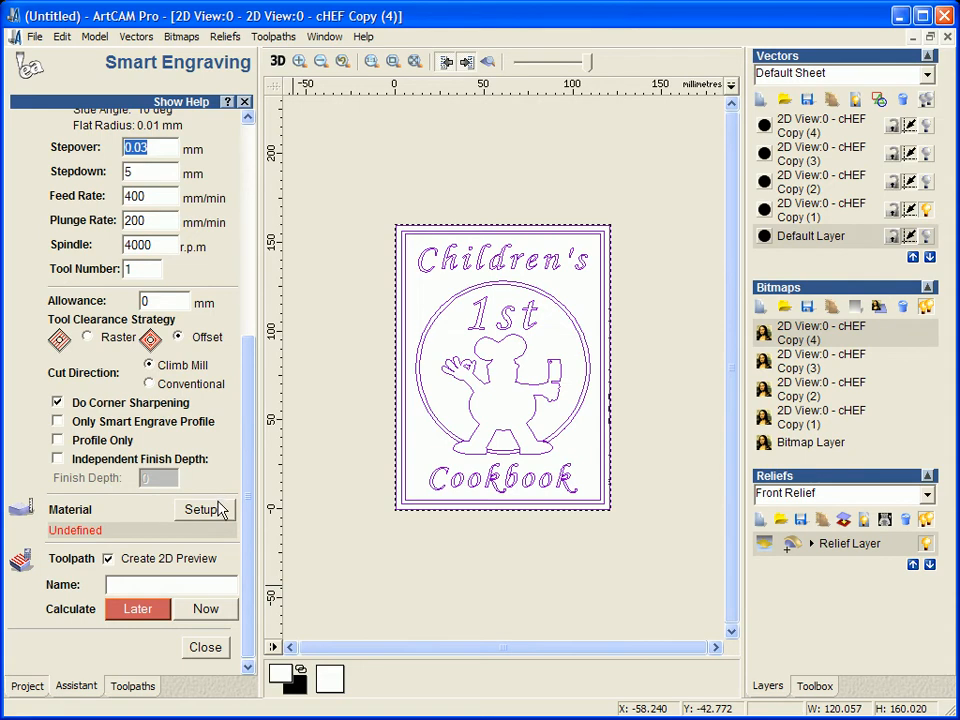
- Define a 3 mm material block, calculate the toolpath, and accept the open-vectors warning
click(200, 510)
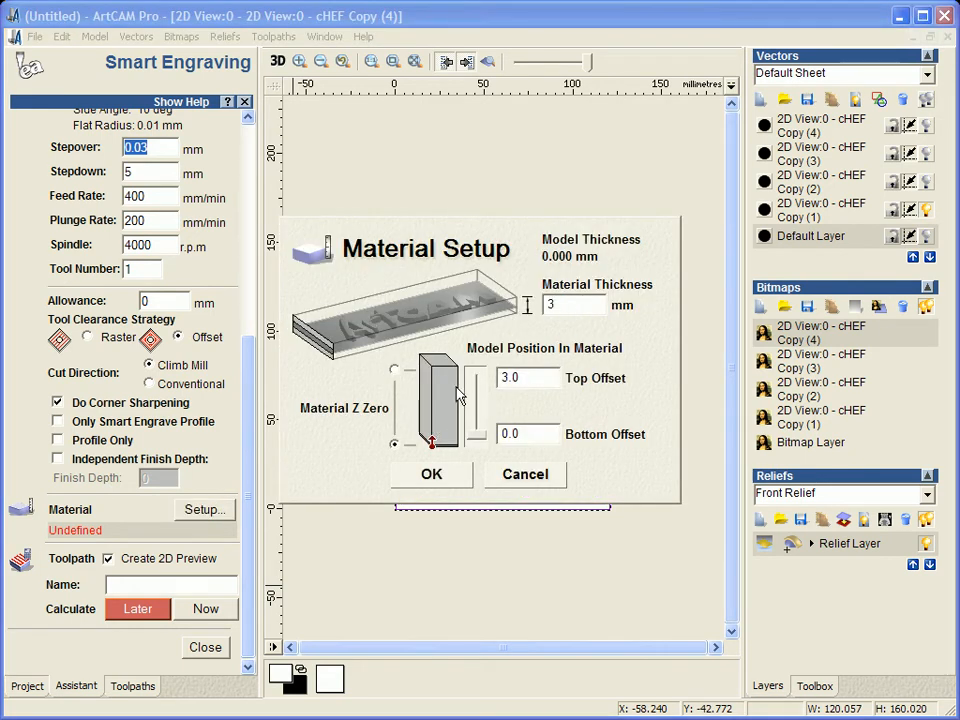
mouse_move(472, 438)
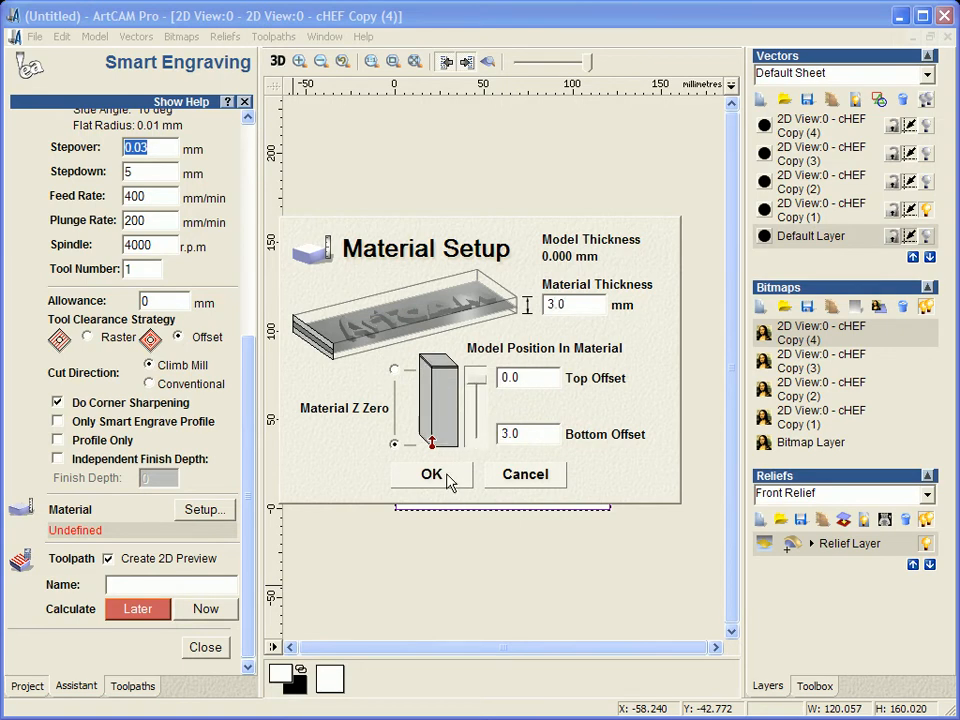
click(432, 474)
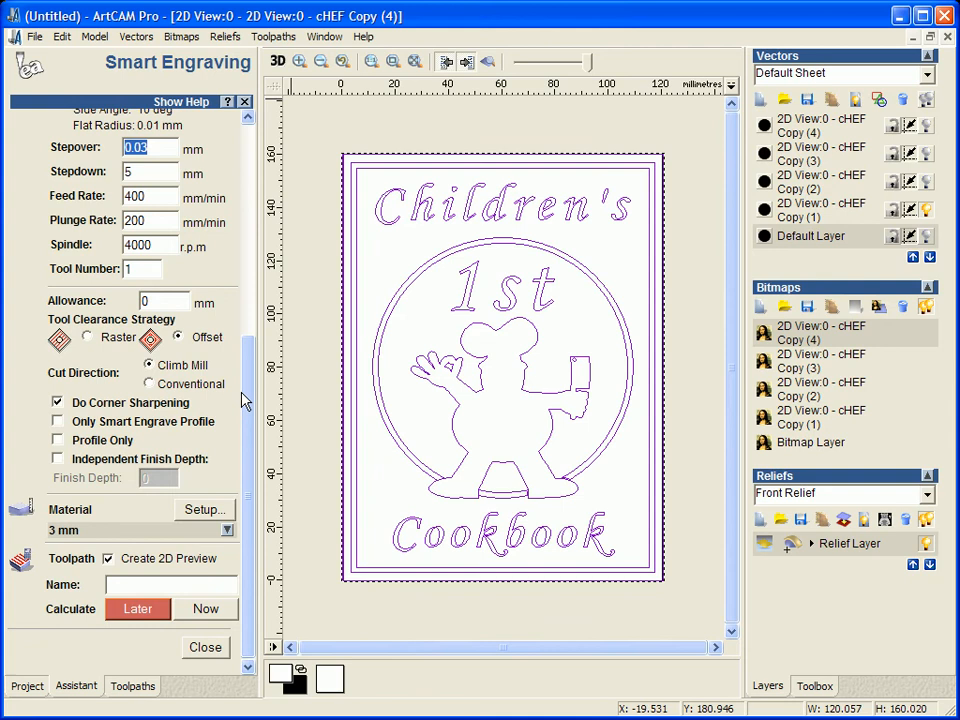
click(204, 608)
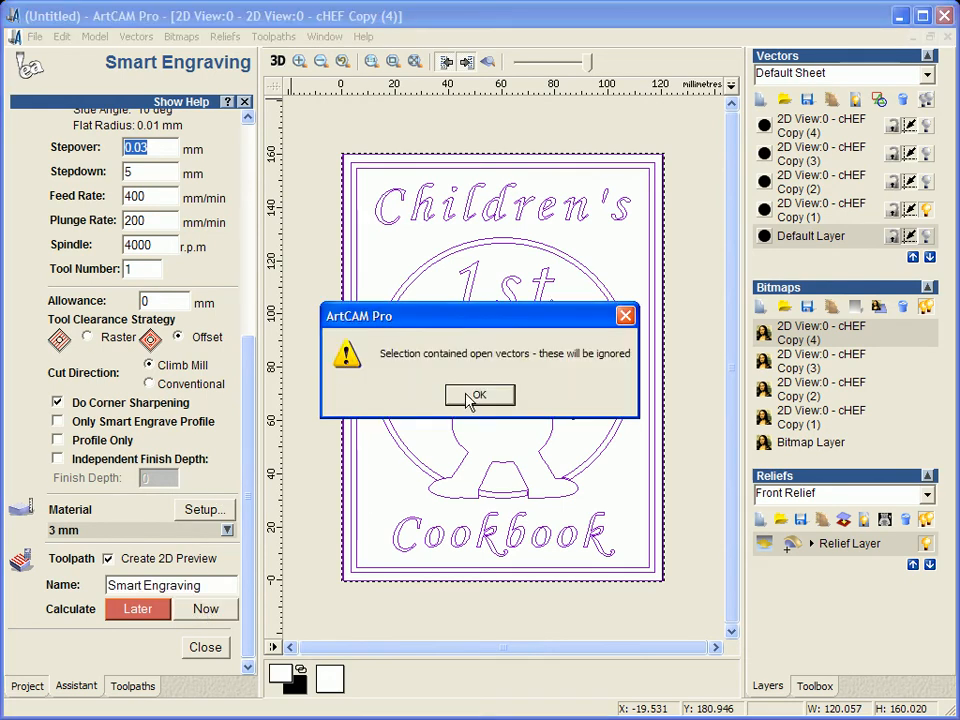
click(480, 394)
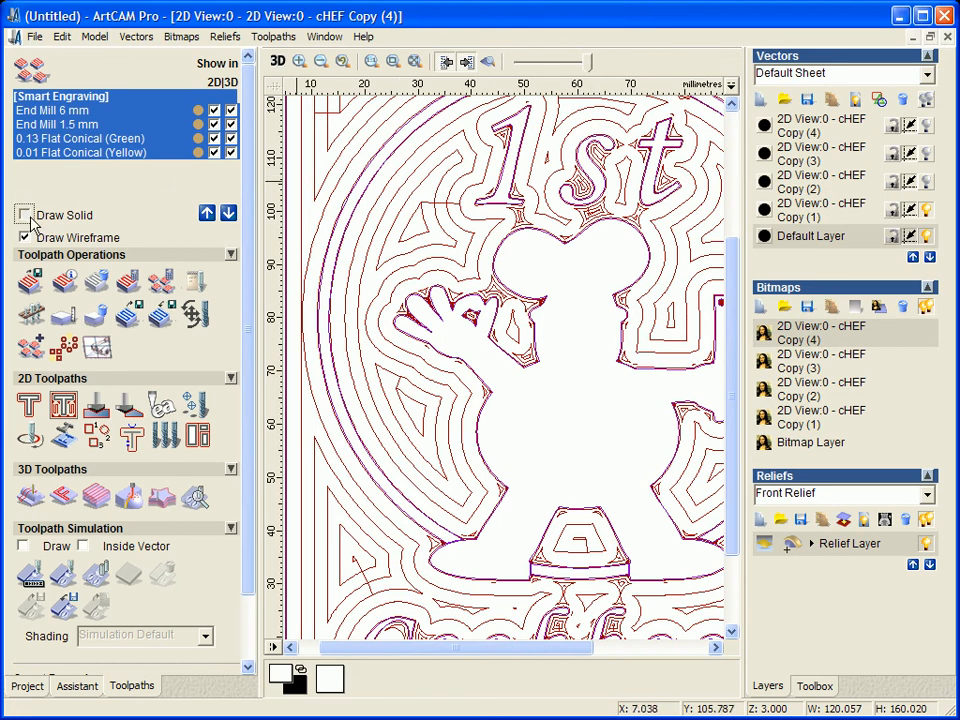
- Draw the toolpaths solid and give the first tool's path a tan colour
click(24, 216)
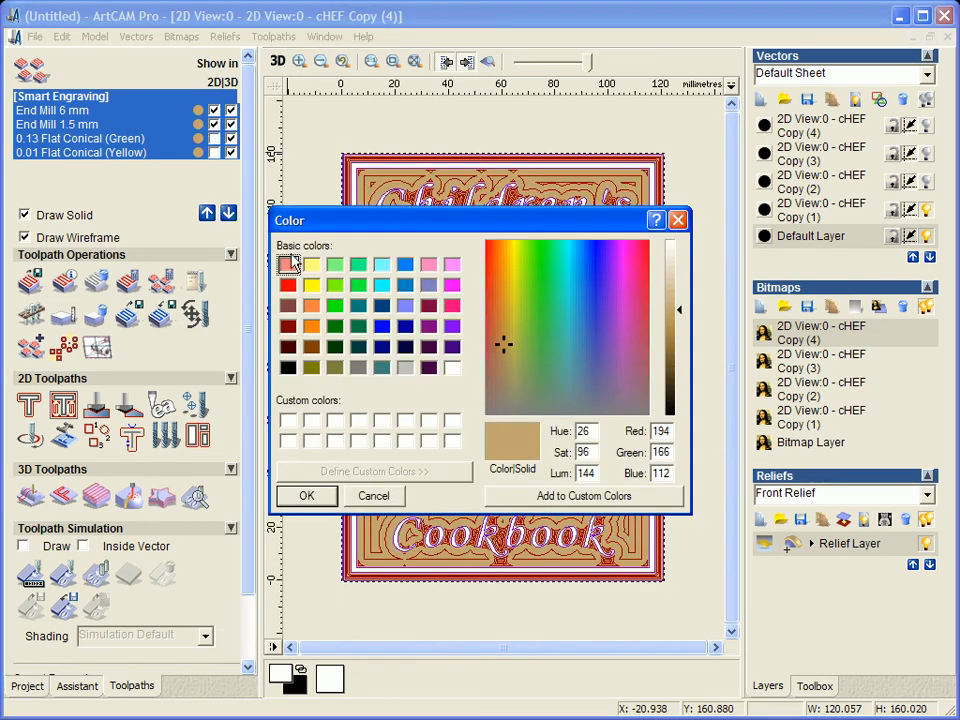
click(358, 304)
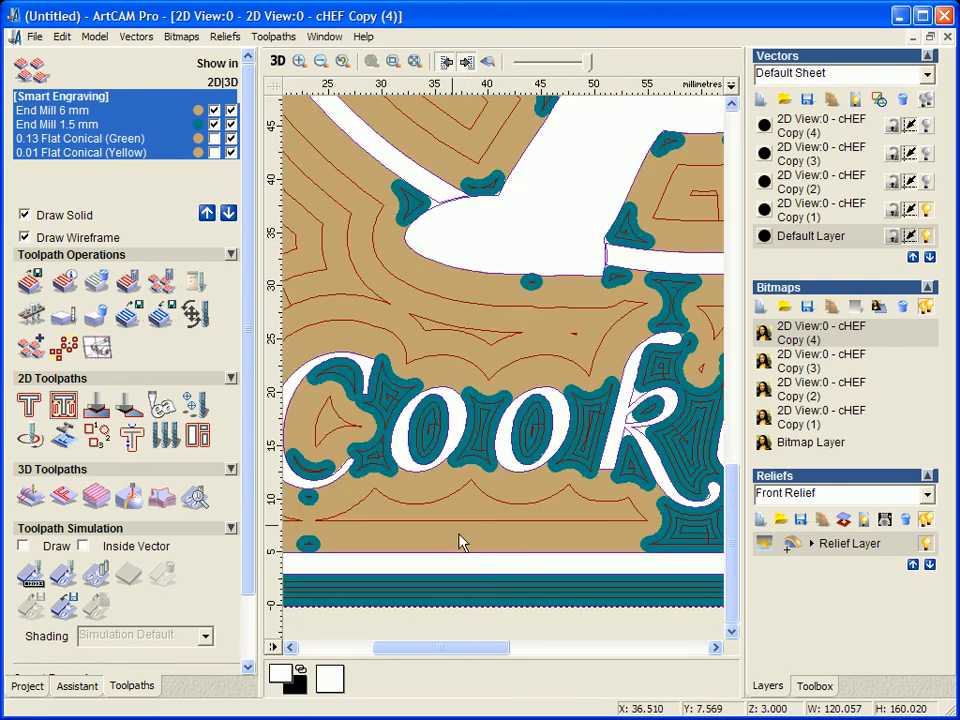
mouse_move(418, 404)
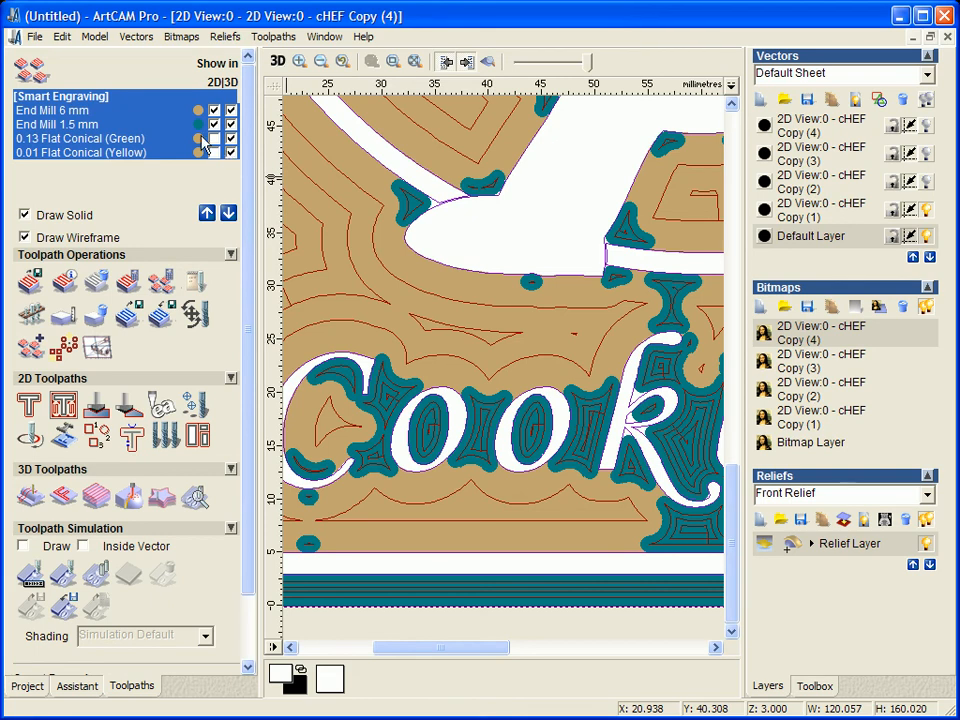
- Colour another tool's toolpath yellow and the 0.13 Flat Conical toolpath red
click(212, 138)
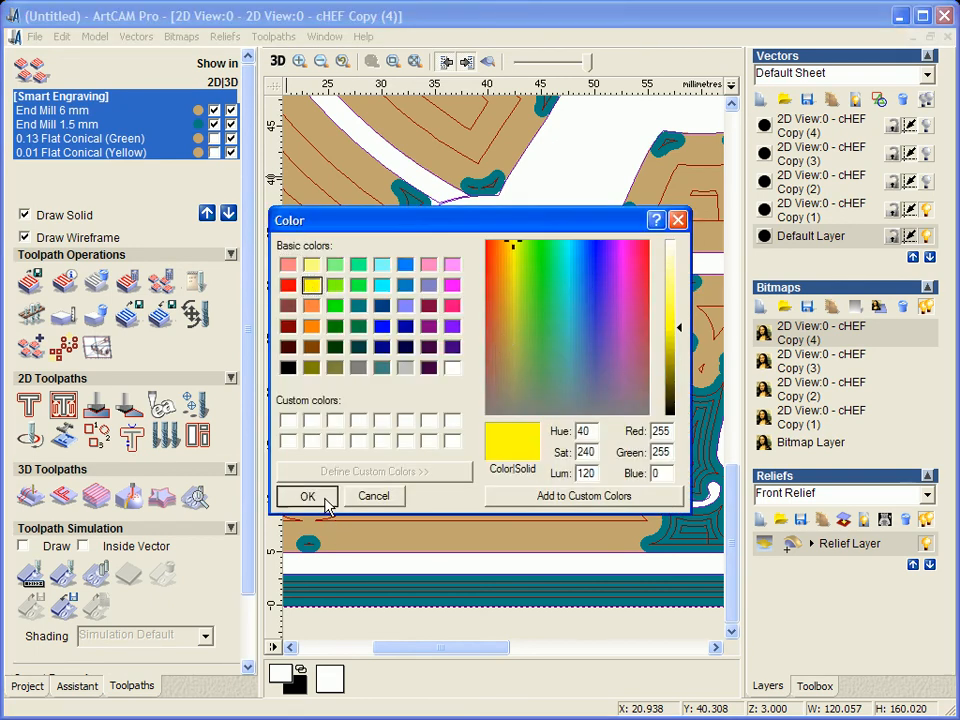
click(308, 496)
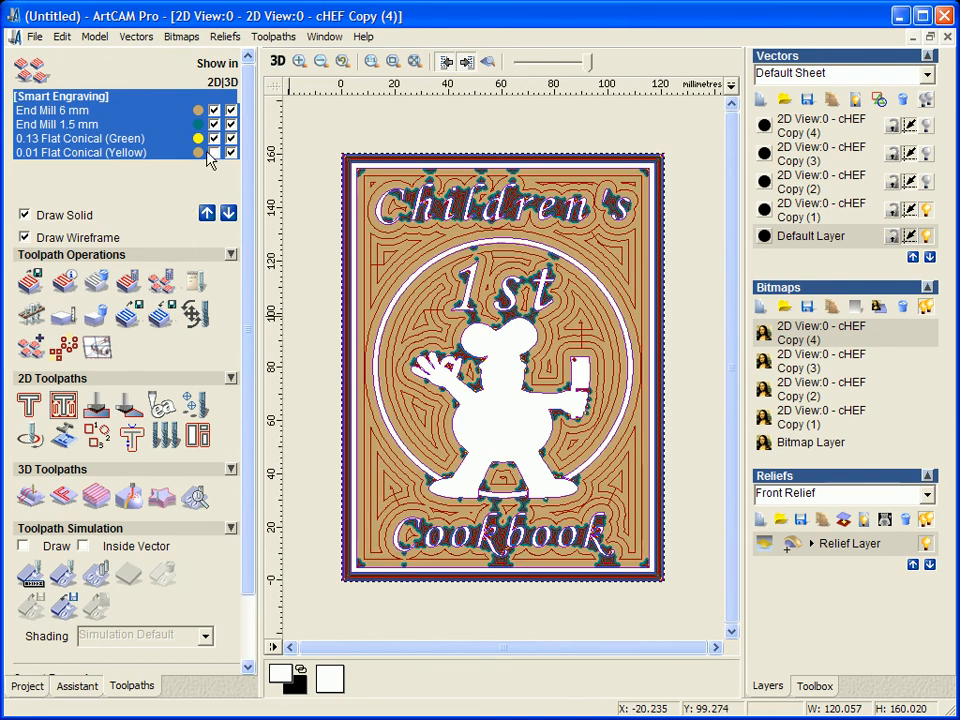
click(212, 156)
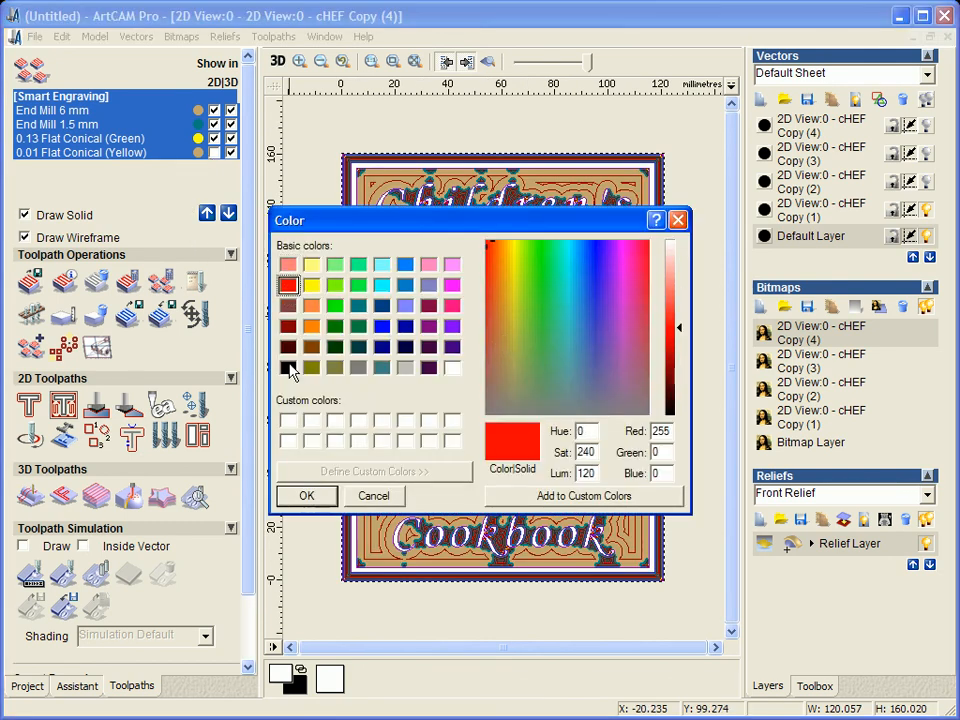
click(306, 496)
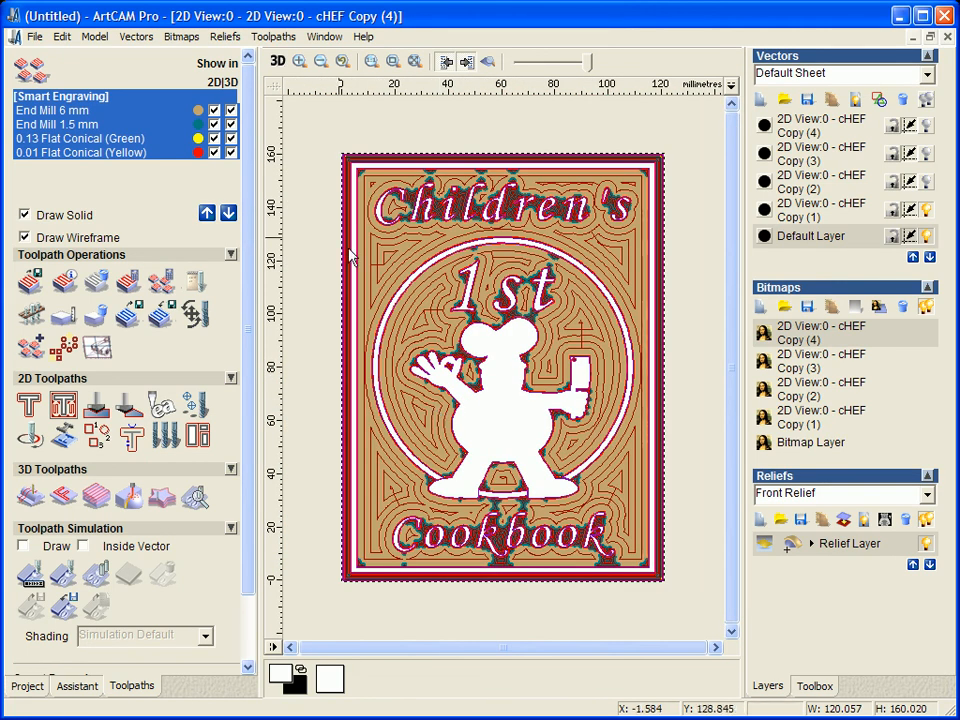
- Simulate the toolpaths into a 3D relief of the engraved plaque and tilt to view it
click(276, 60)
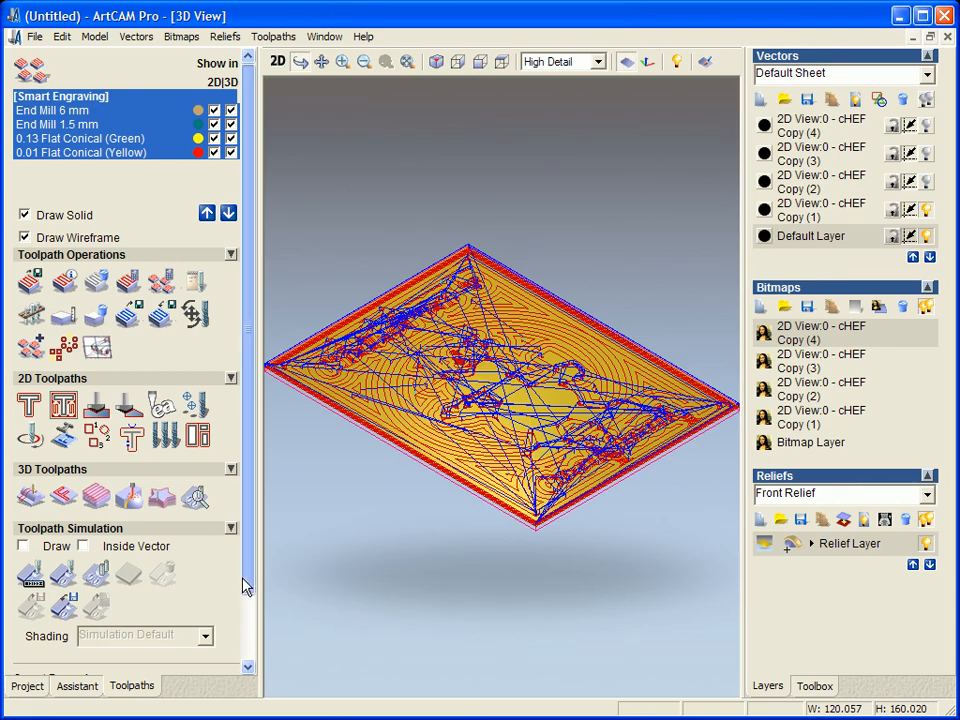
scroll(down, 3)
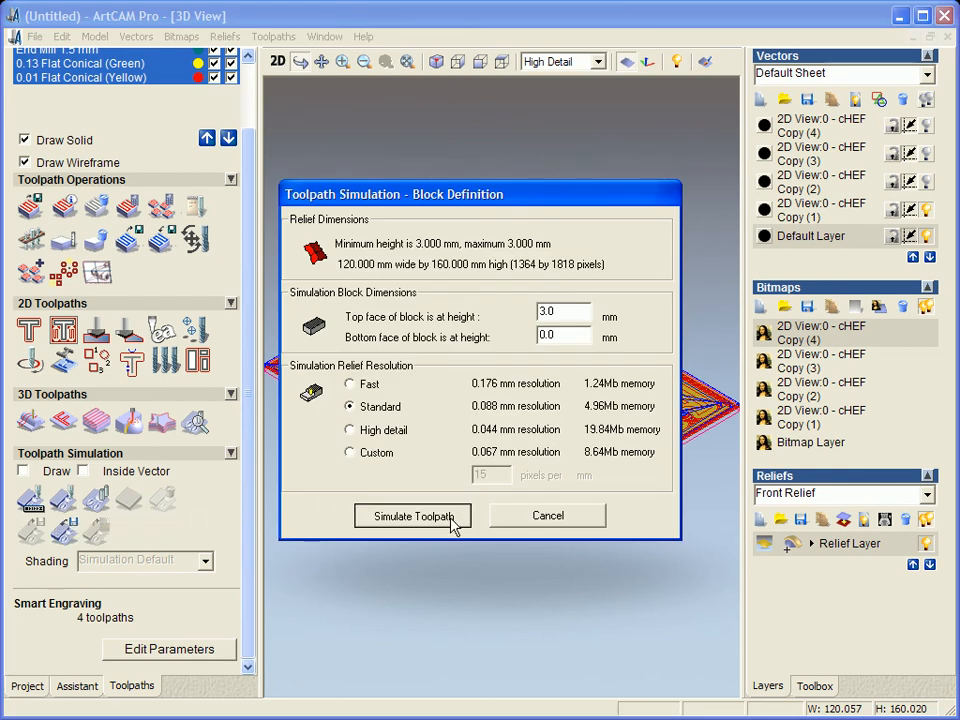
click(412, 516)
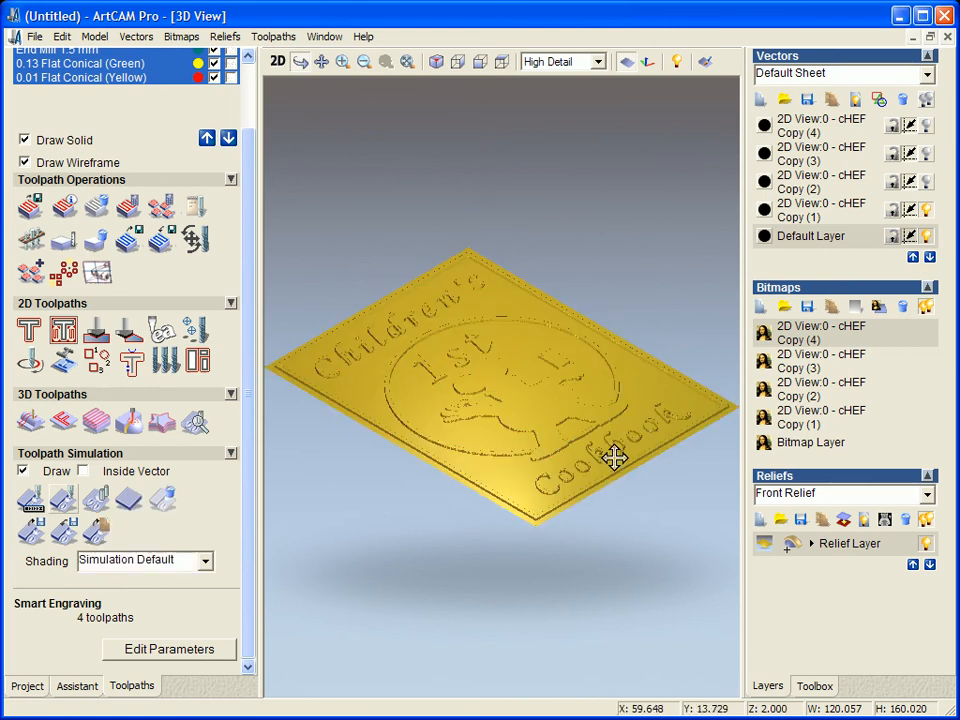
drag(616, 458, 538, 578)
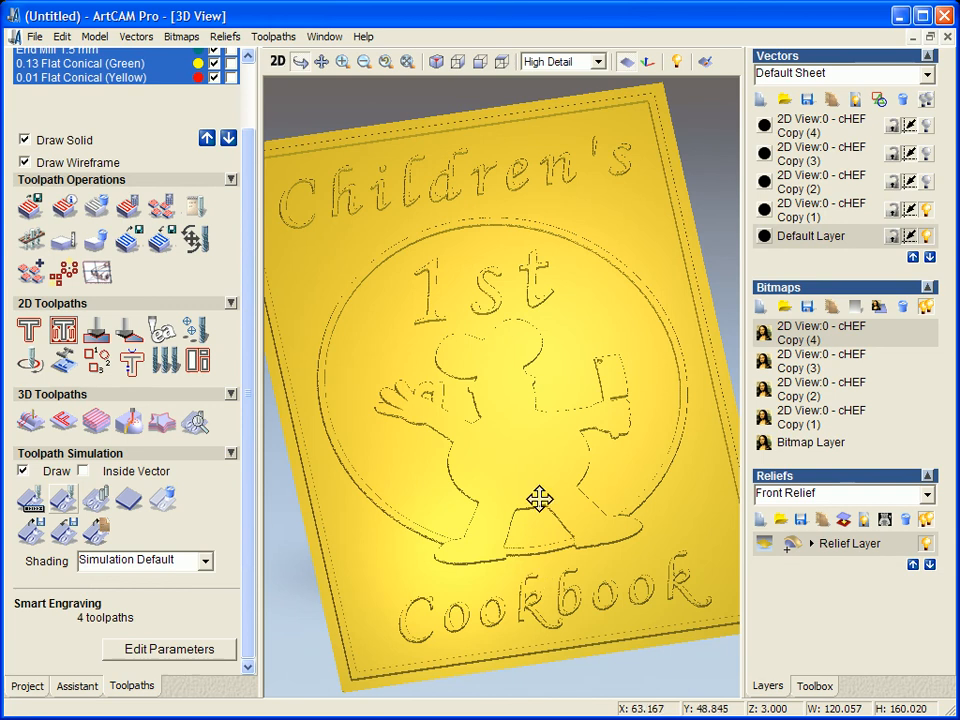
mouse_move(492, 308)
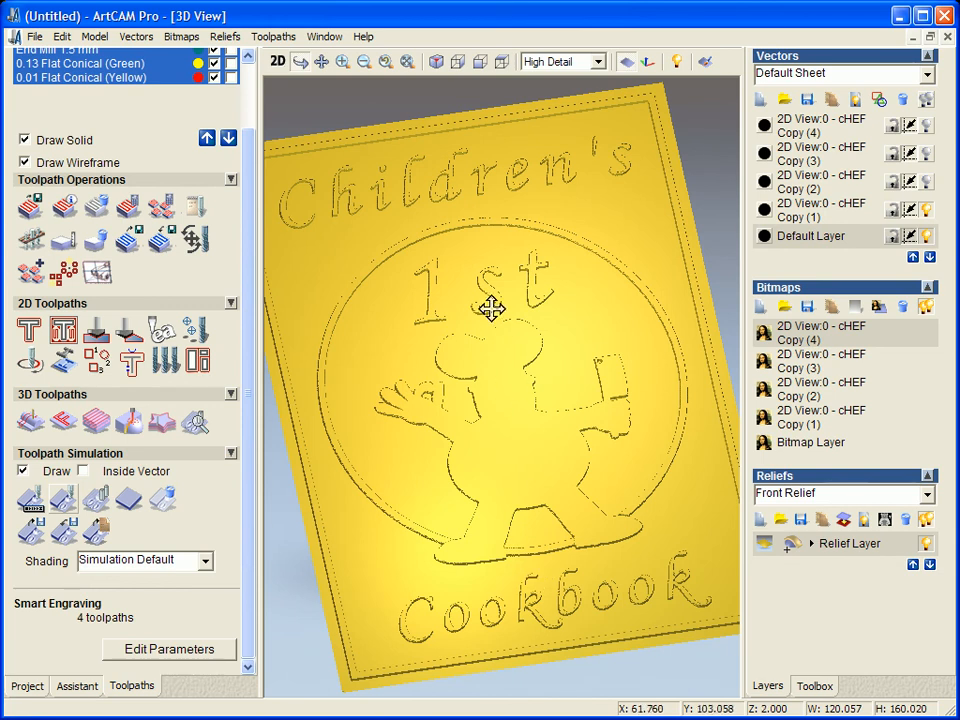
mouse_move(488, 318)
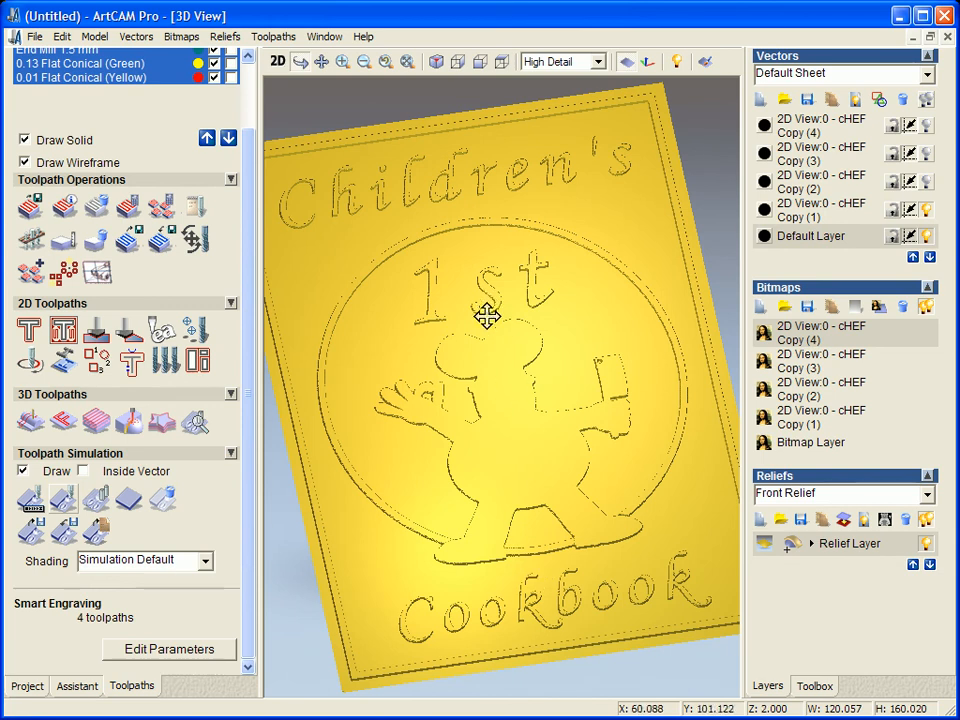